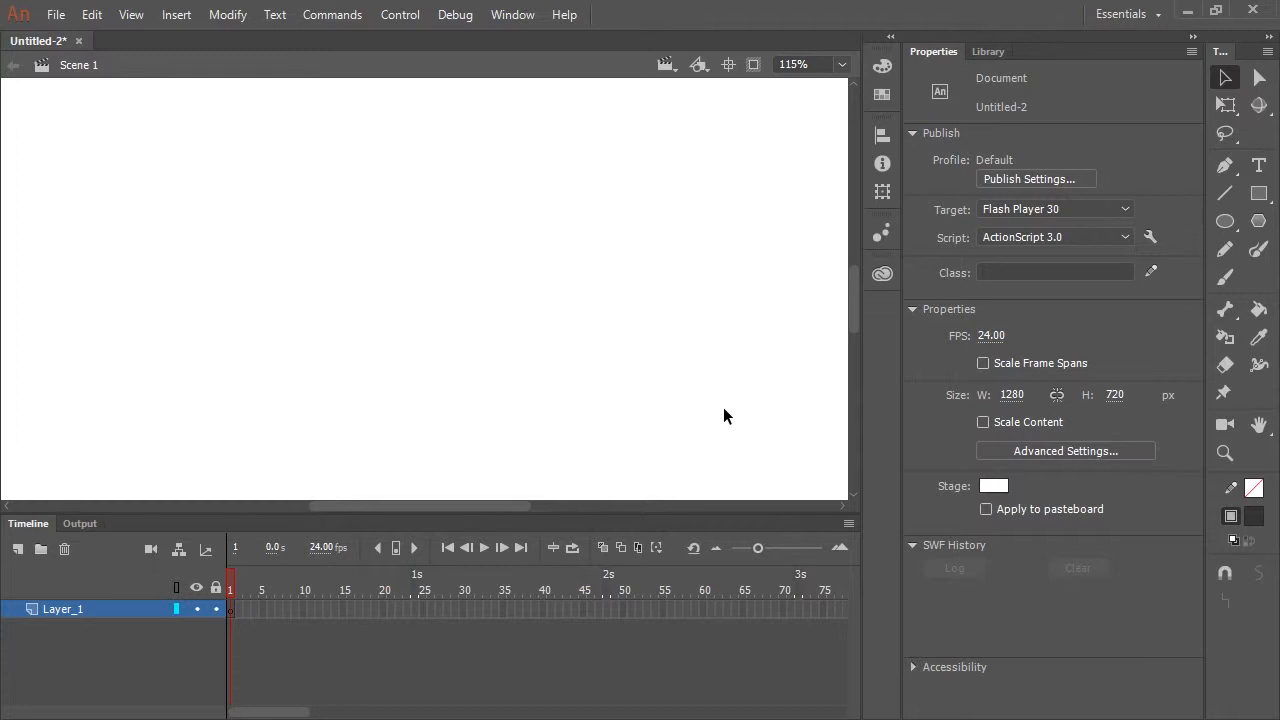
pyautogui.moveTo(727, 411)
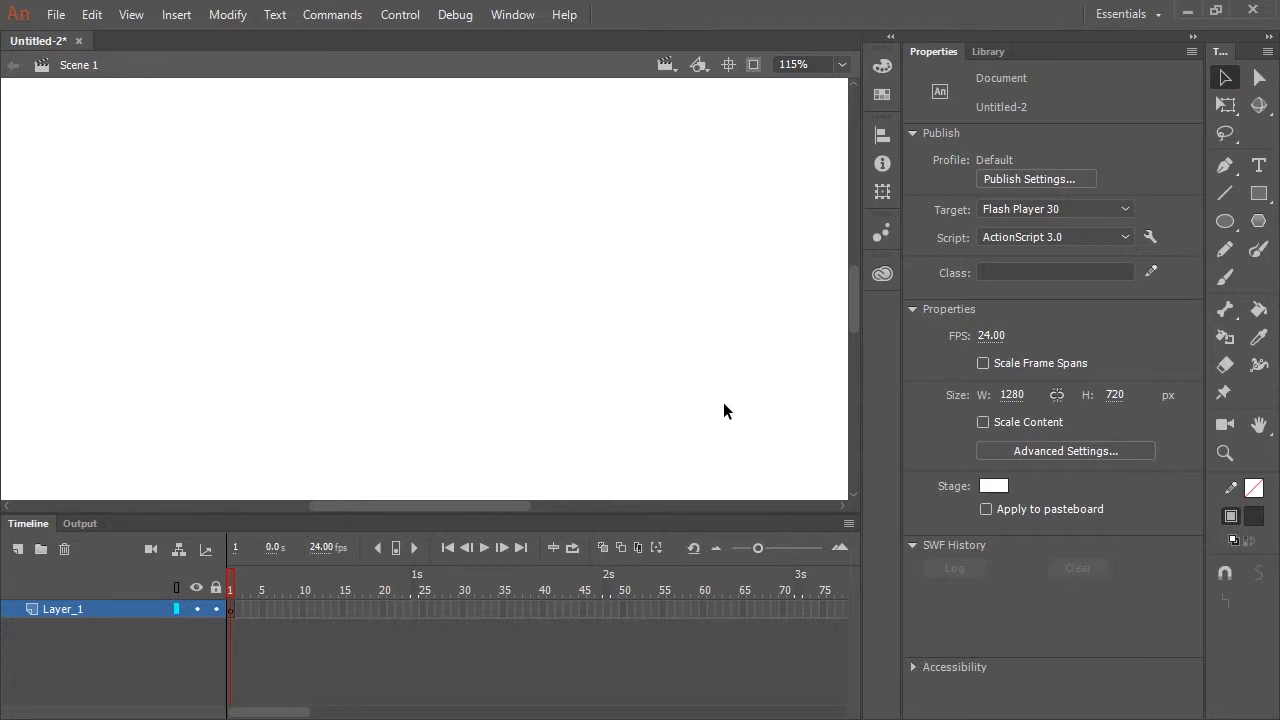
# Step: Reach the Import to Stage command from the File menu for the blank document
pyautogui.click(56, 14)
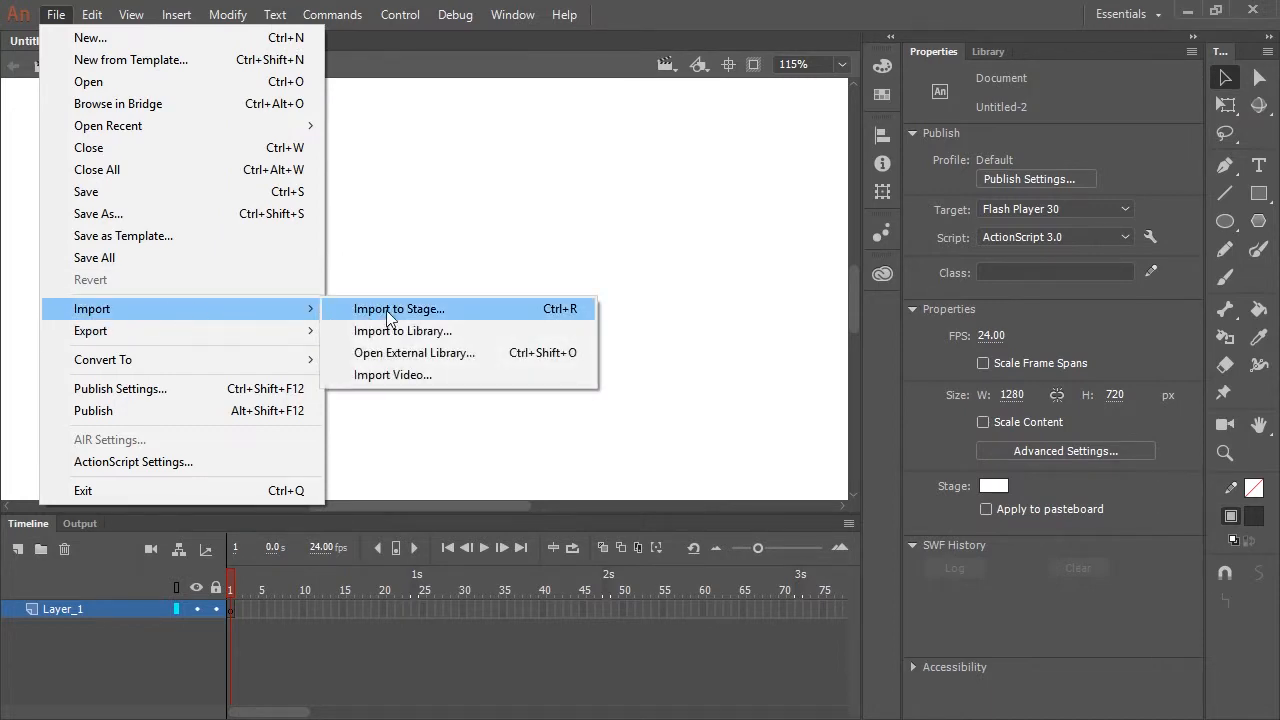
# Step: Import the yellow caterpillar bitmap onto the stage in frame 1
pyautogui.click(398, 308)
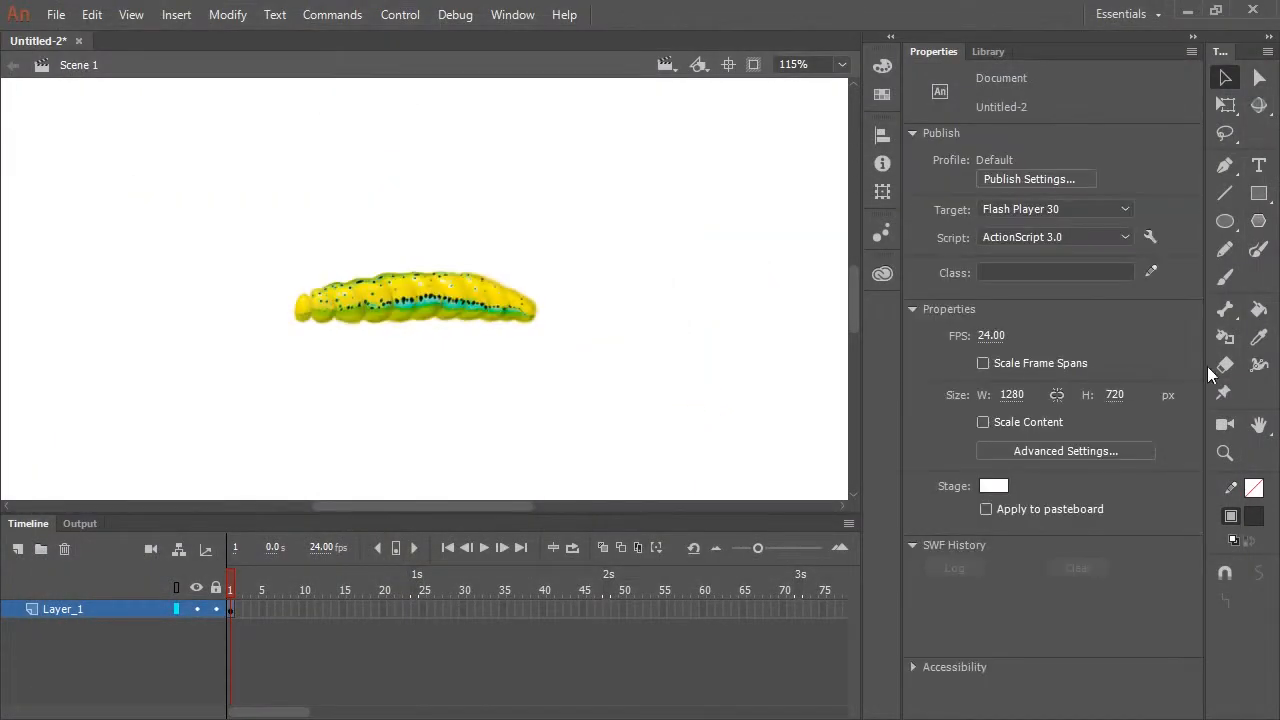
pyautogui.moveTo(1225, 394)
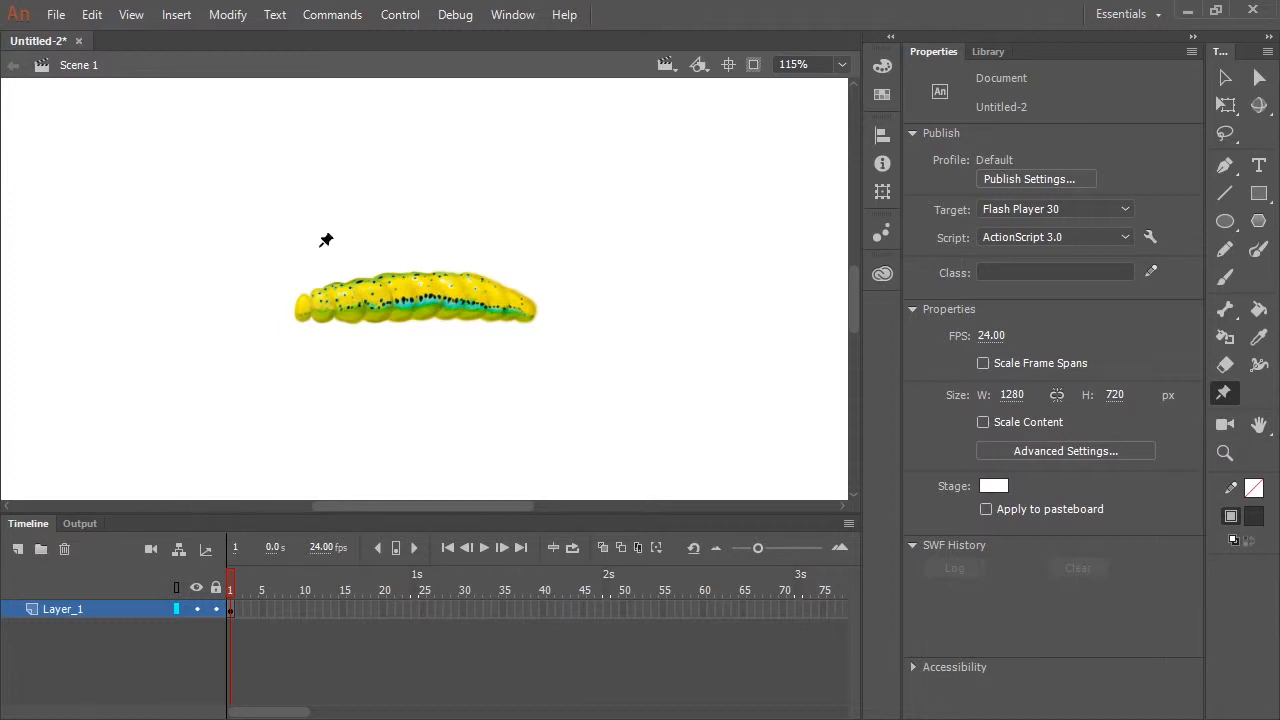
pyautogui.moveTo(313, 296)
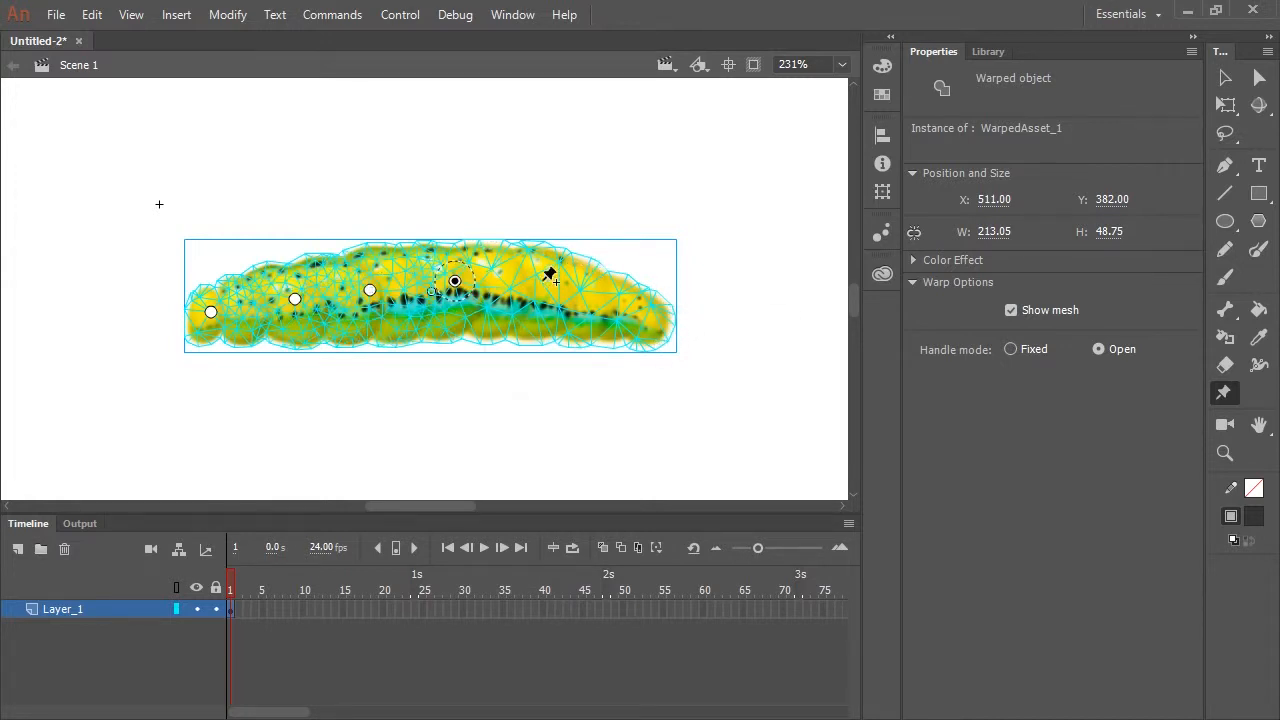
# Step: Pin a warp handle toward the caterpillar's tail with the Asset Warp tool
pyautogui.moveTo(550, 275); pyautogui.dragTo(640, 315)
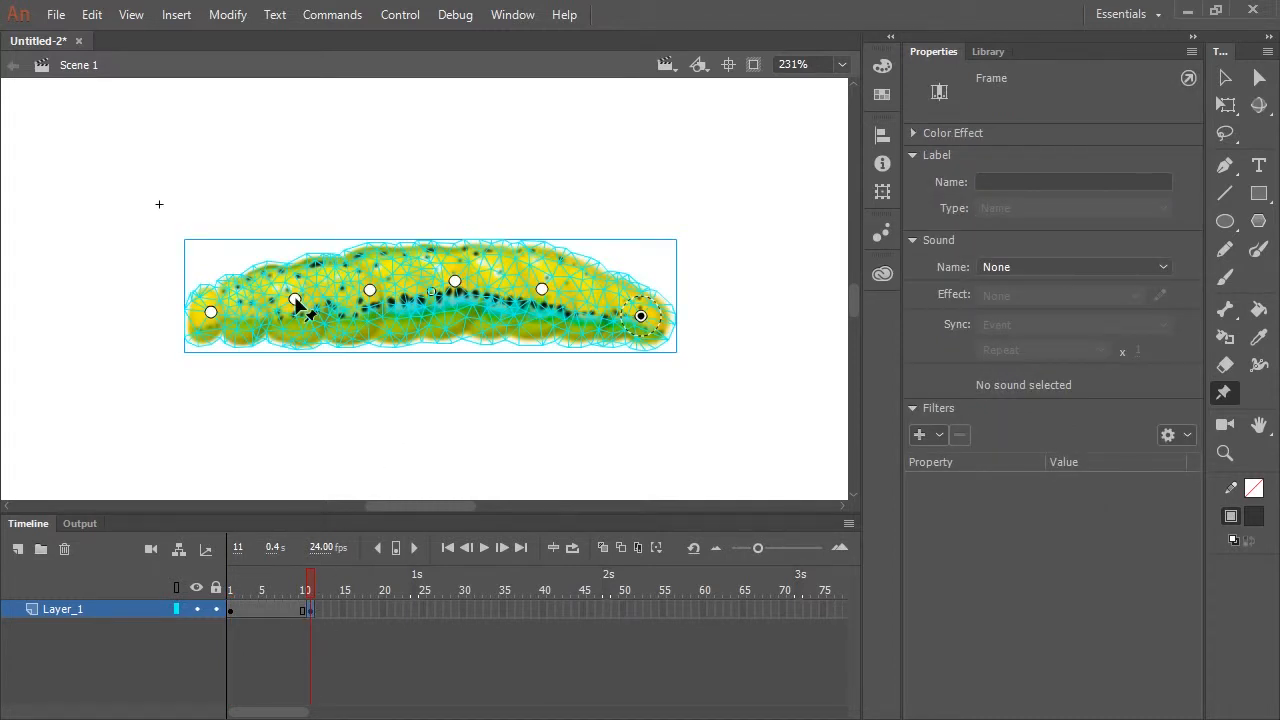
# Step: Arch the caterpillar's body into an inchworm hump at frame 11 by dragging its warp handles
pyautogui.click(295, 300)
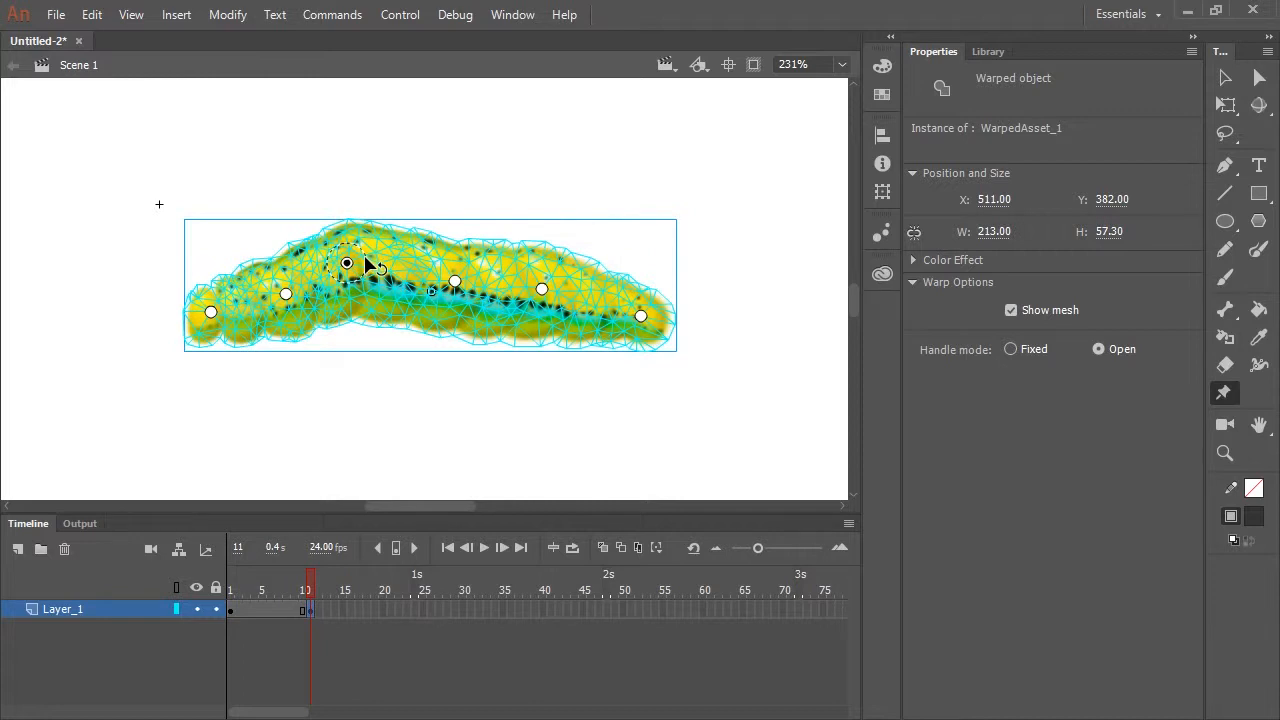
pyautogui.moveTo(378, 265); pyautogui.dragTo(370, 258)
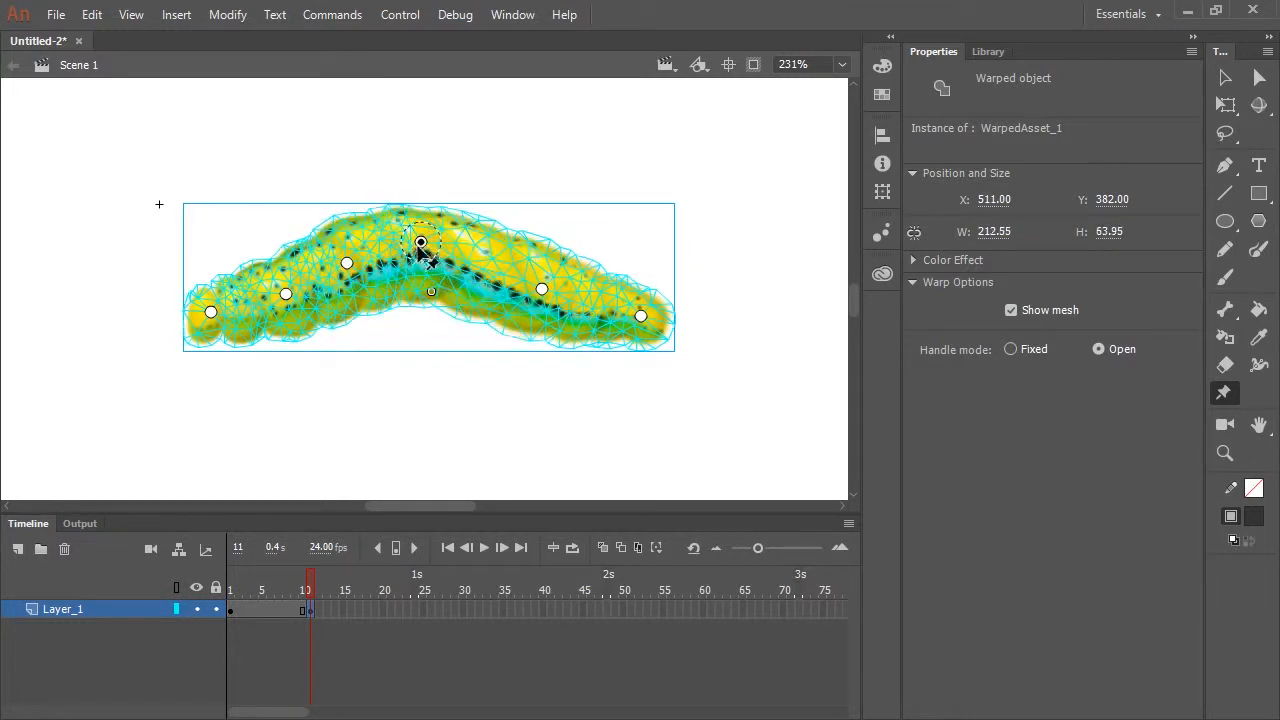
pyautogui.moveTo(420, 242); pyautogui.dragTo(408, 227)
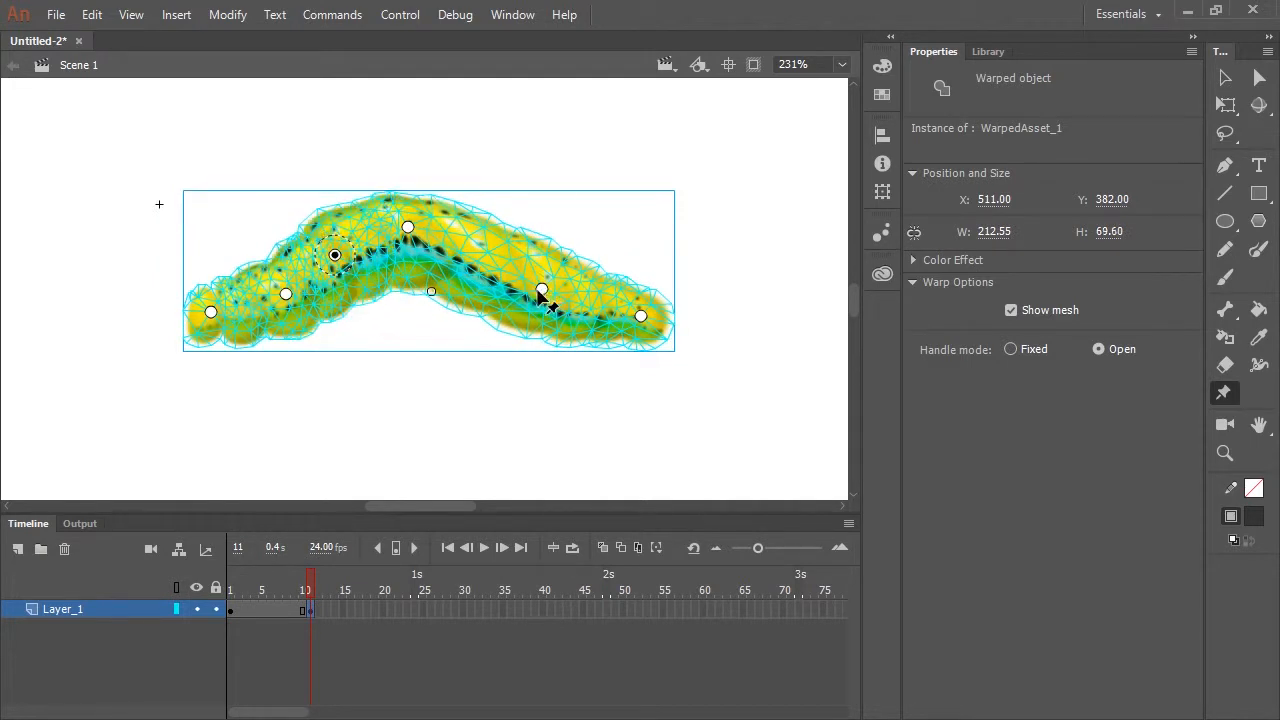
pyautogui.moveTo(540, 290); pyautogui.dragTo(628, 318)
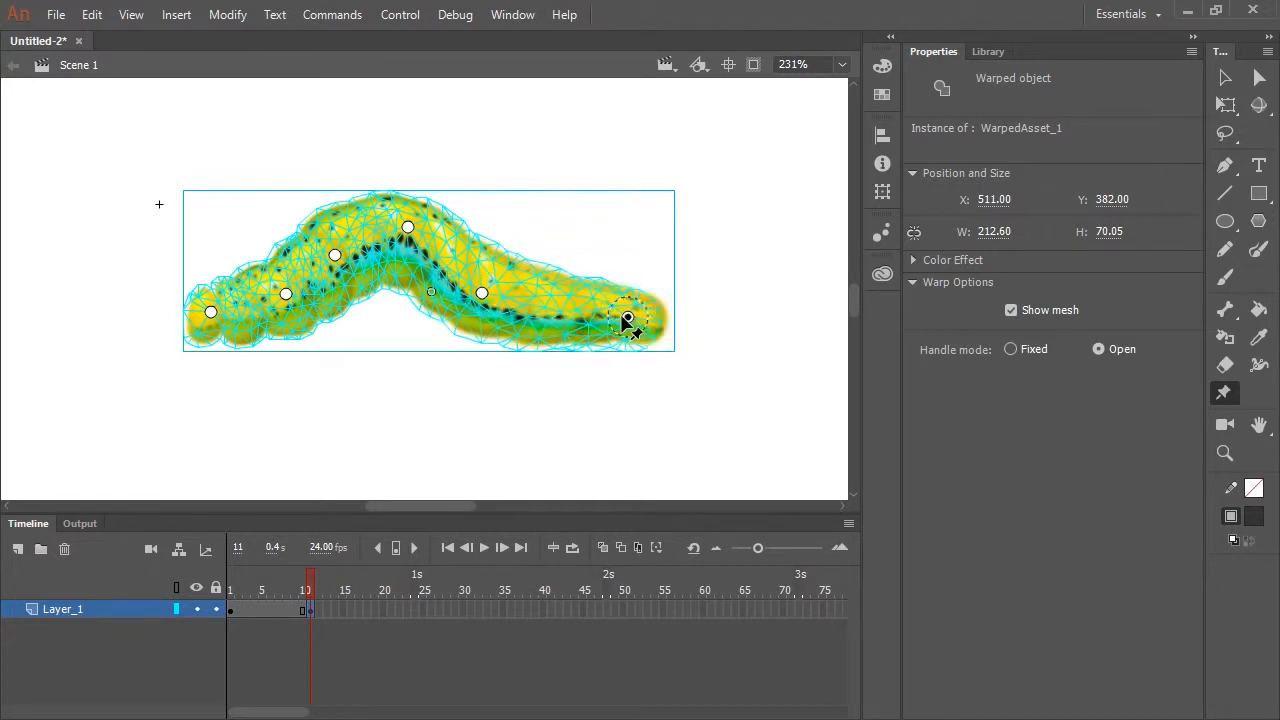
pyautogui.moveTo(628, 320); pyautogui.dragTo(560, 312)
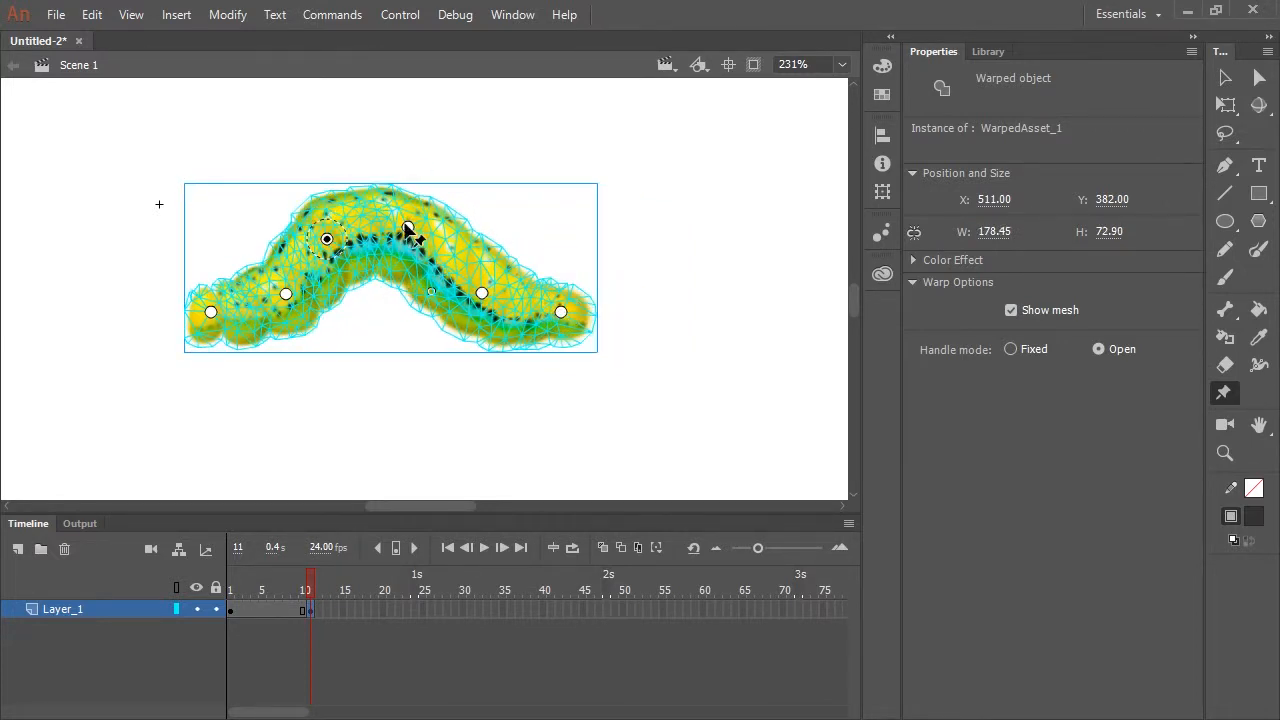
pyautogui.moveTo(408, 228); pyautogui.dragTo(400, 222)
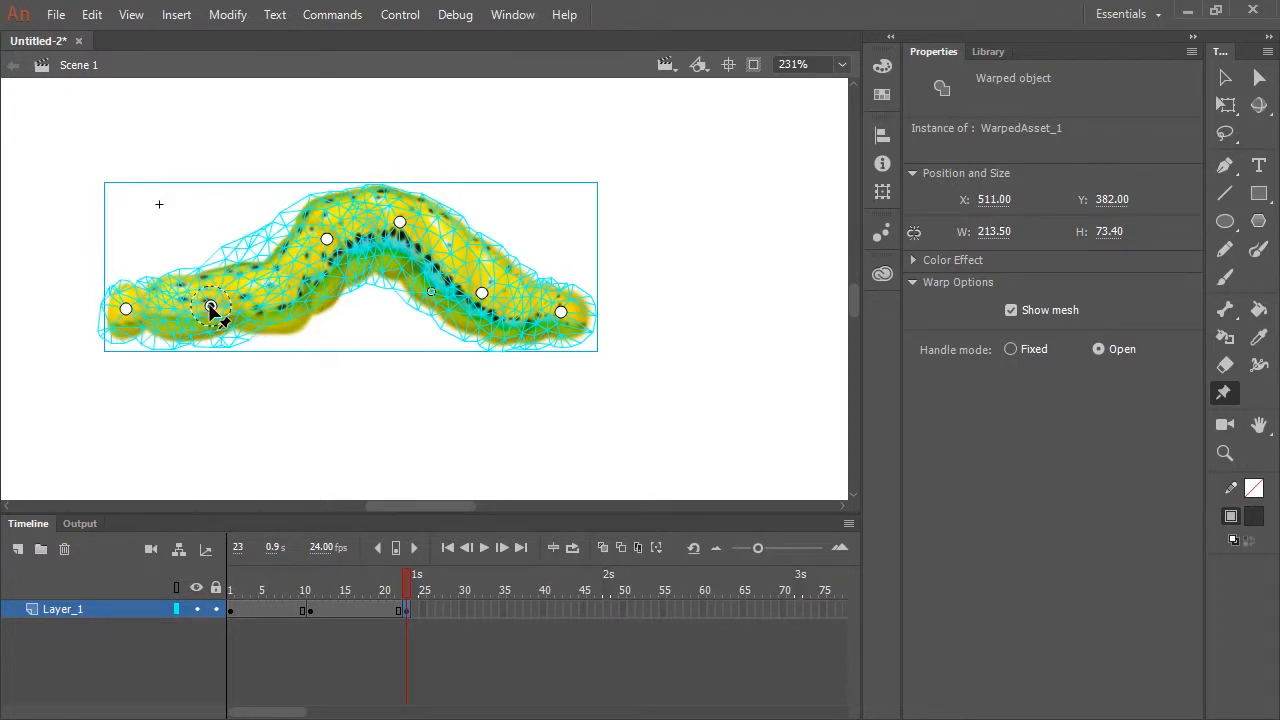
# Step: Shift the rear of the caterpillar to the right in the frame 23 pose
pyautogui.moveTo(210, 308); pyautogui.dragTo(287, 305)
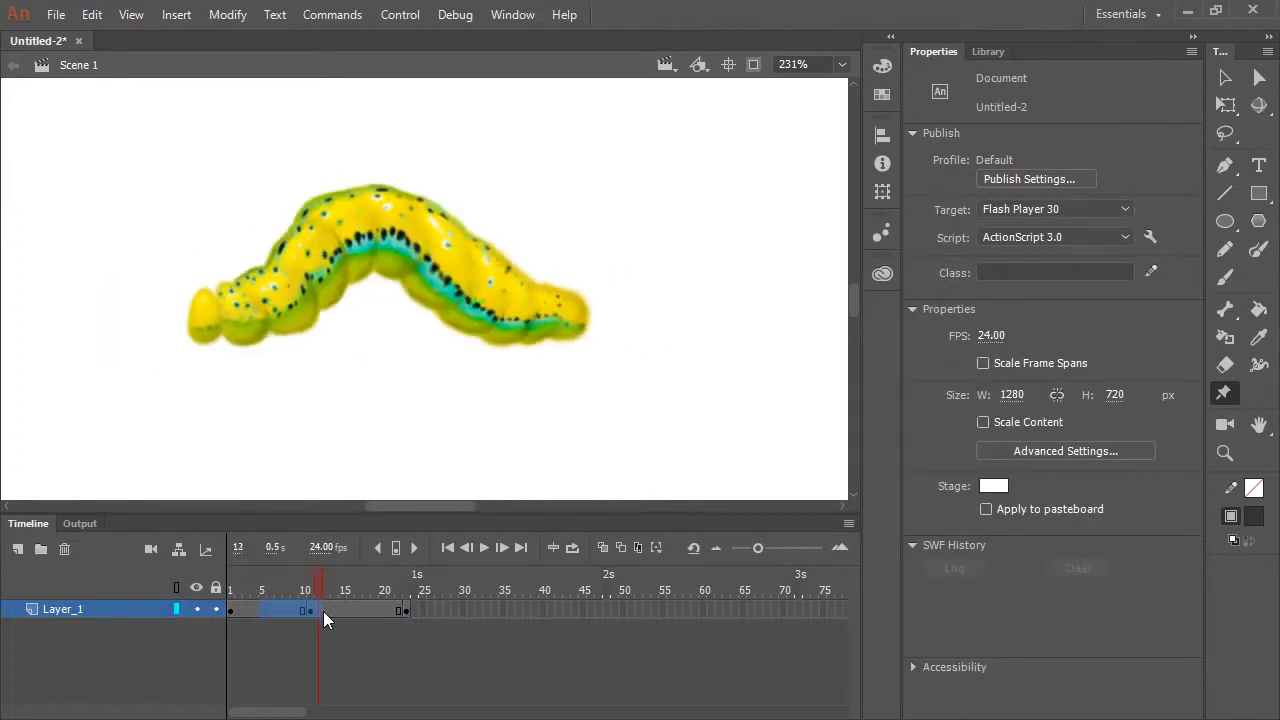
# Step: Create classic tweens across frames 1-23 and give them an Ease In Out Quad preset
pyautogui.rightClick(318, 610)
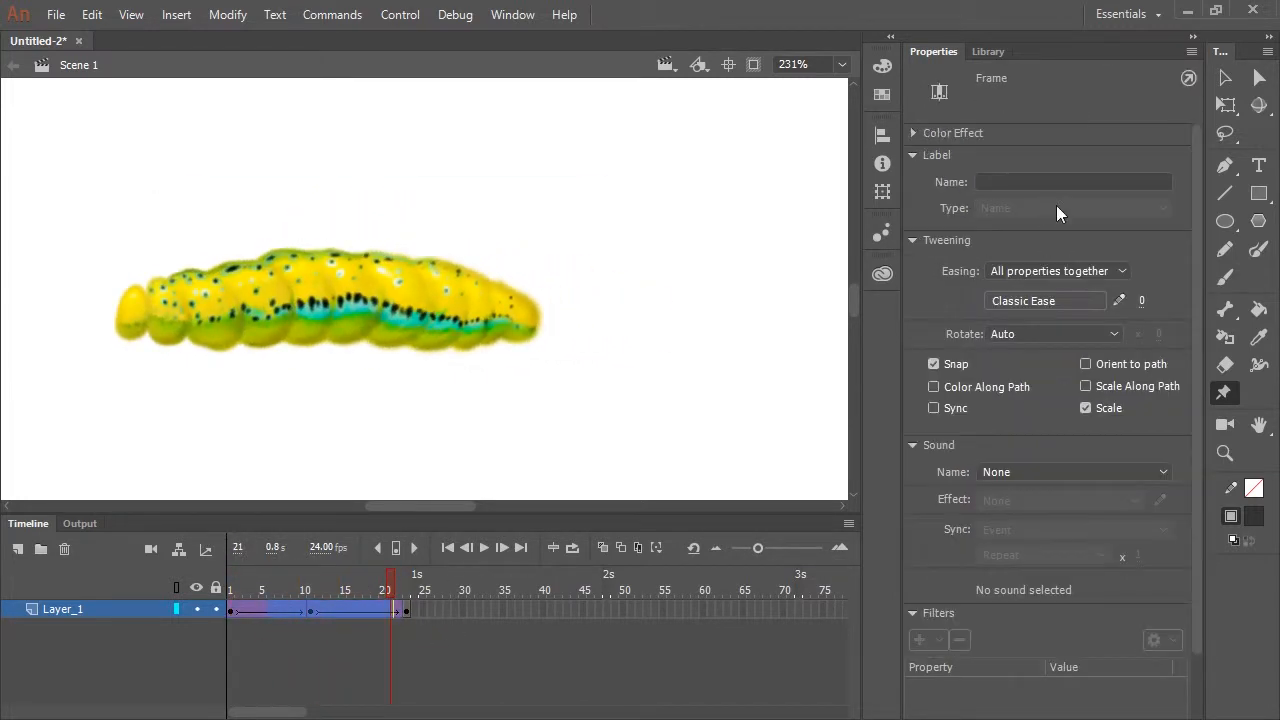
pyautogui.click(1055, 270)
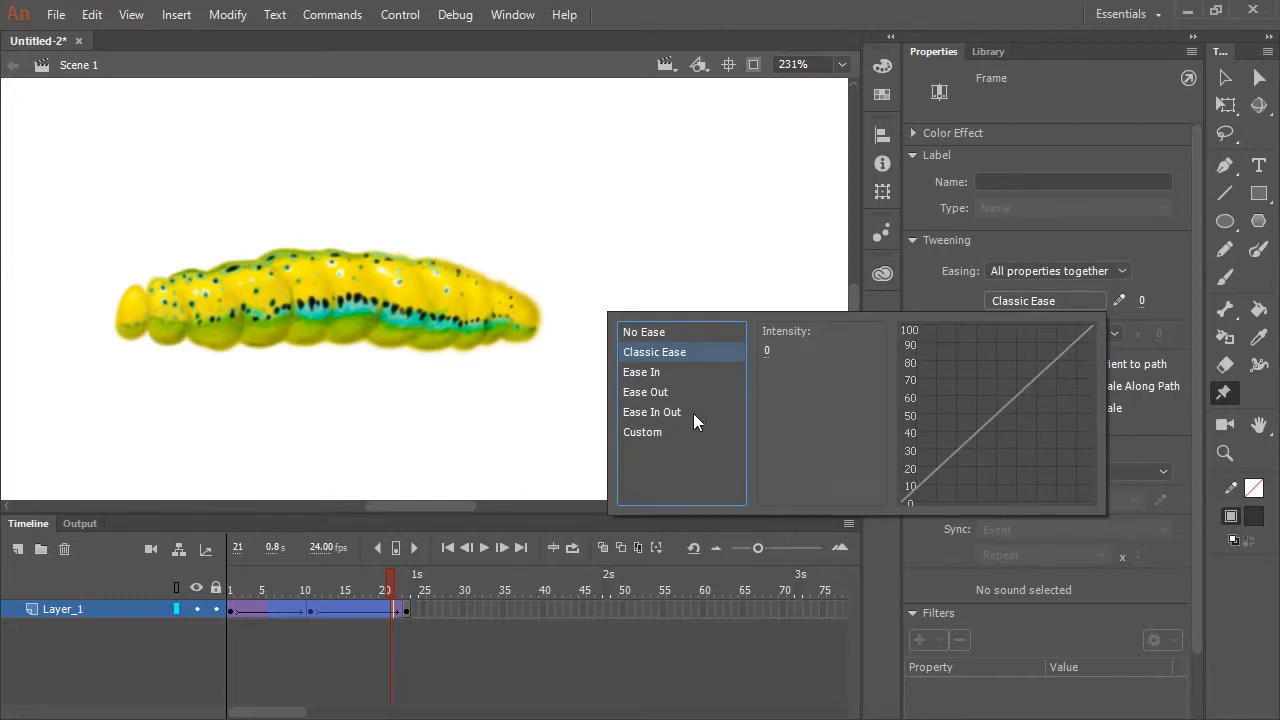
pyautogui.moveTo(1033, 310)
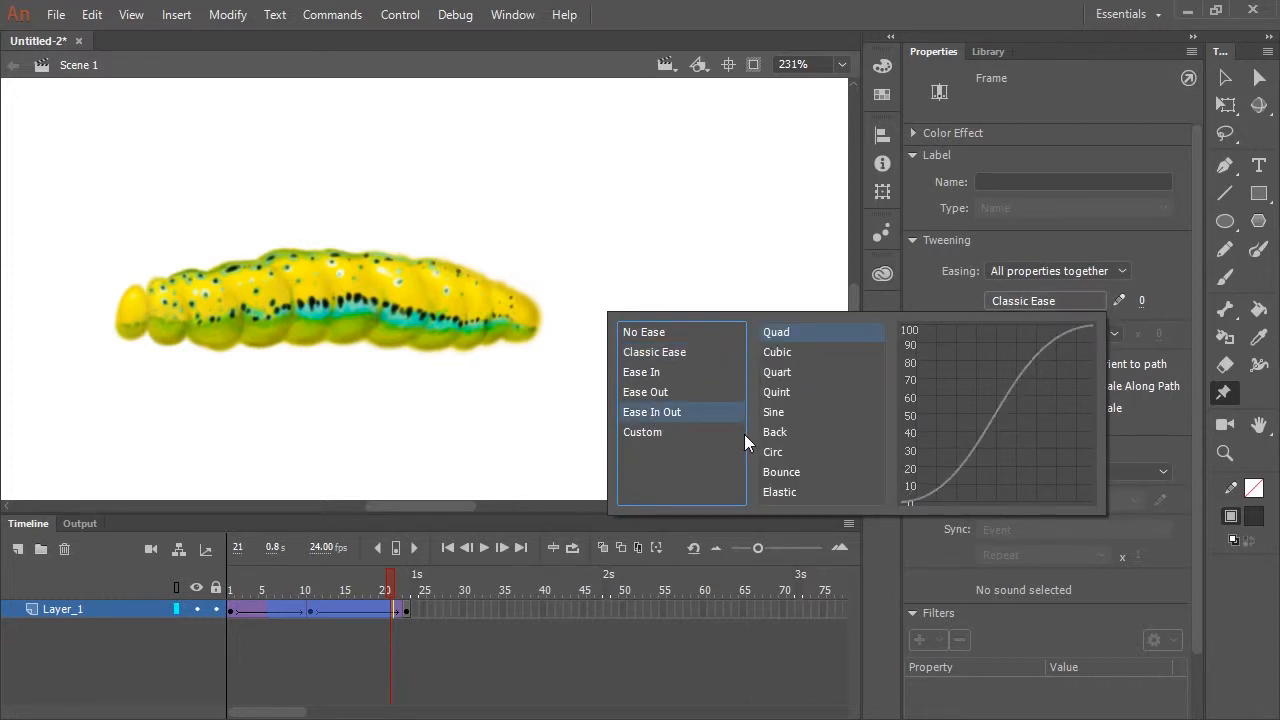
pyautogui.moveTo(777, 331)
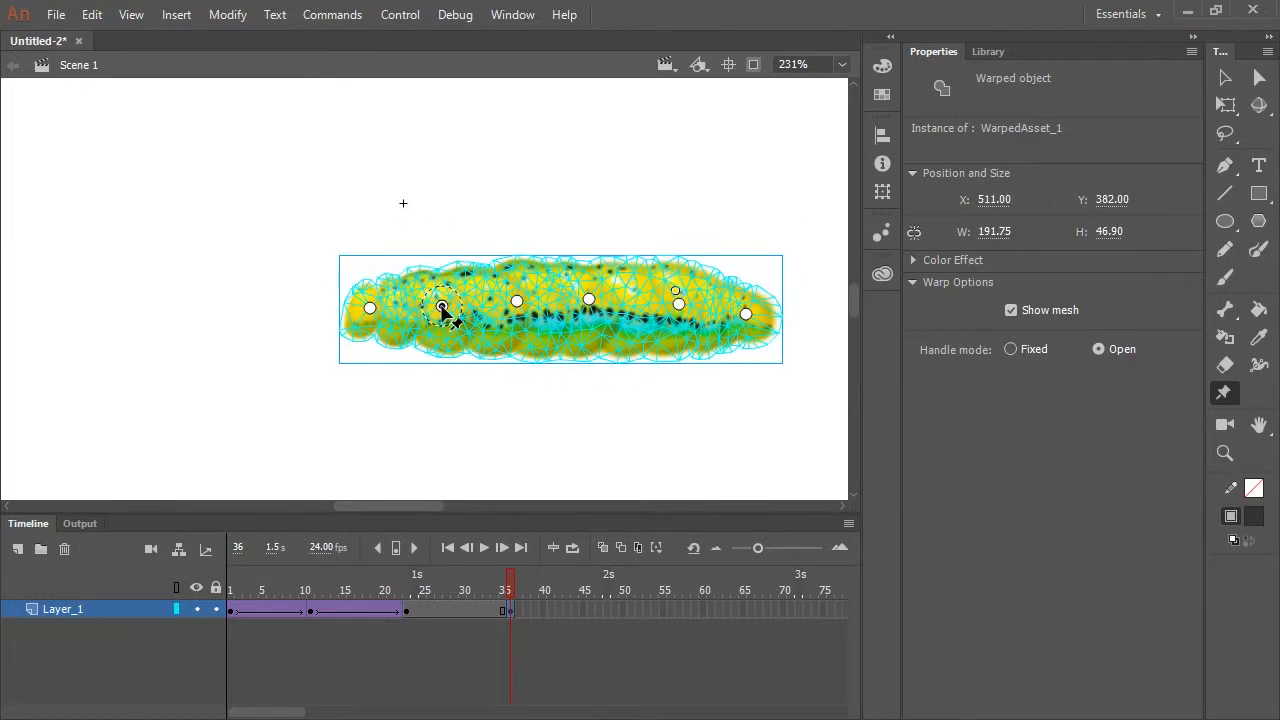
# Step: Stretch the caterpillar flat and farther right in the frame 36 keyframe
pyautogui.moveTo(443, 308); pyautogui.dragTo(556, 212)
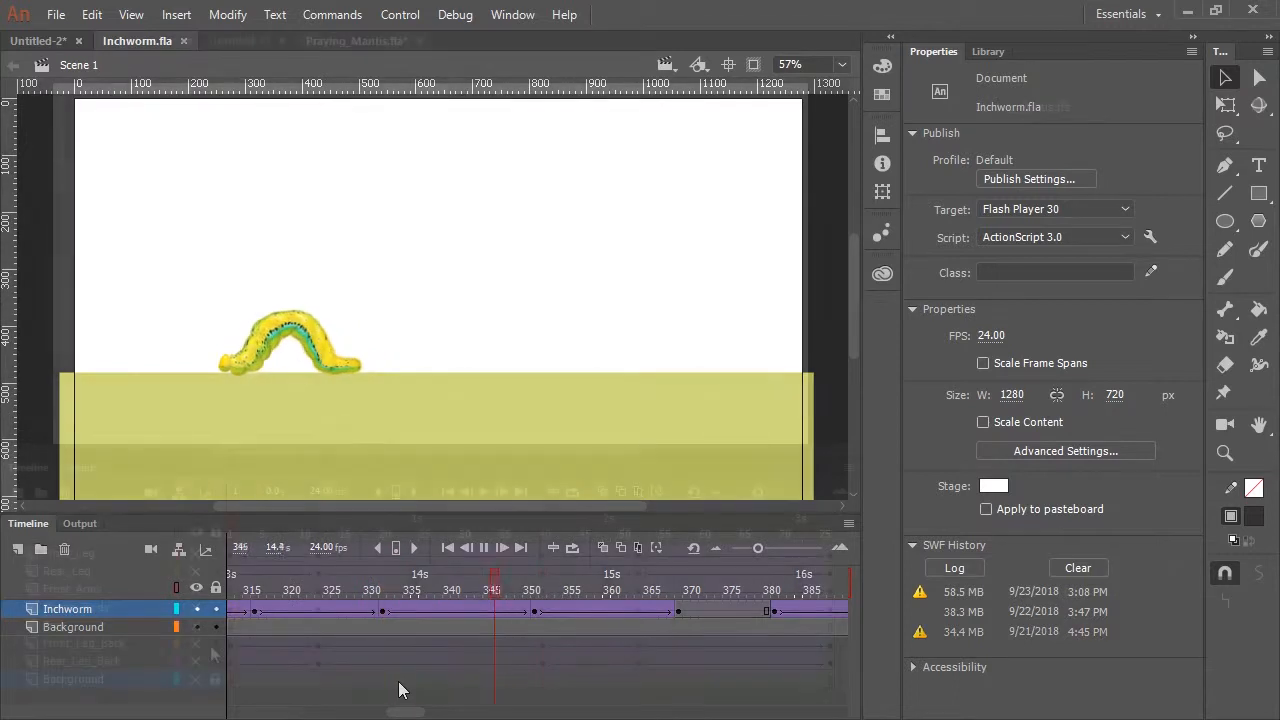
# Step: Play back the finished Inchworm.fla walk across the ground background
pyautogui.click(356, 40)
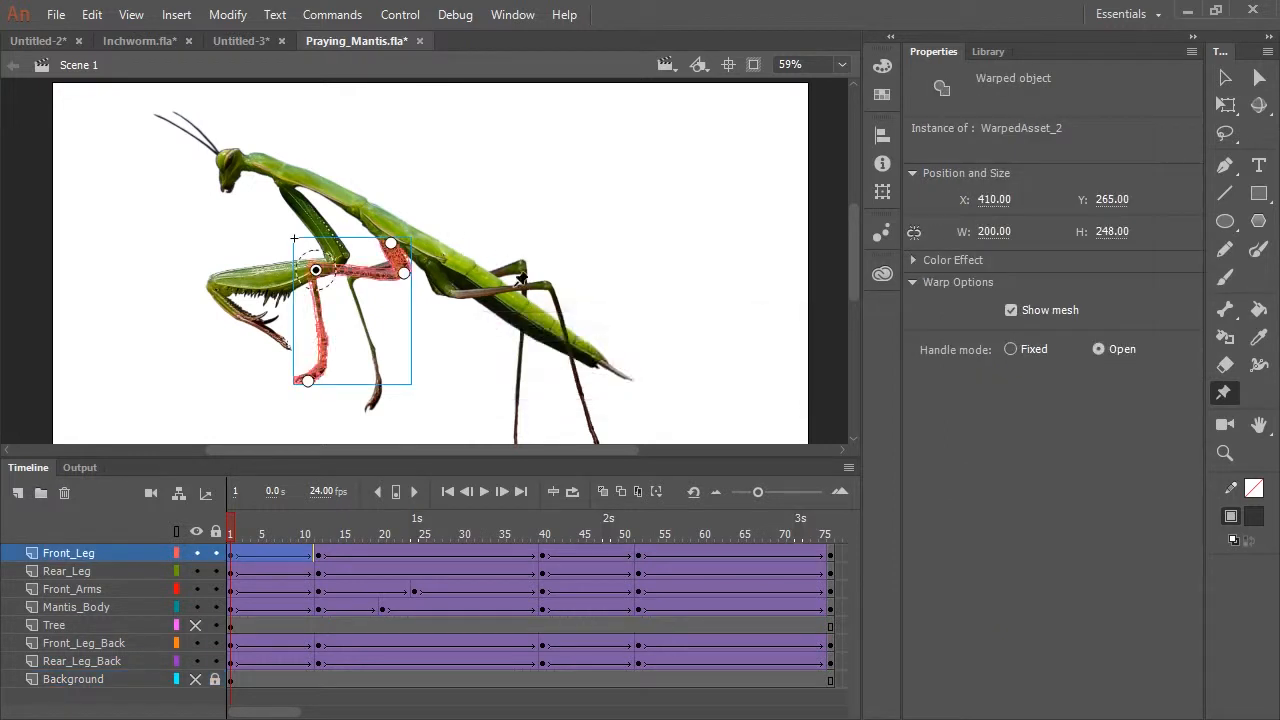
# Step: Review the mantis body, front arms and leg warp meshes layer by layer, then the pose at frame 39
pyautogui.click(76, 607)
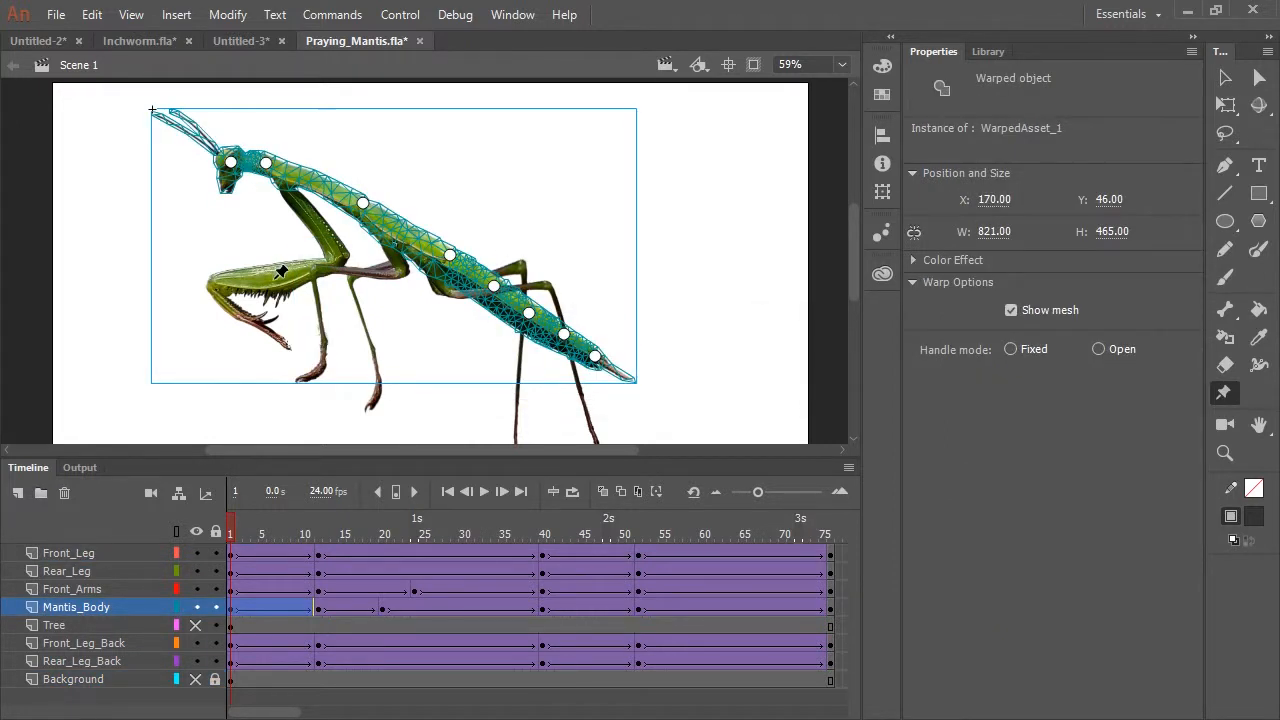
pyautogui.click(72, 589)
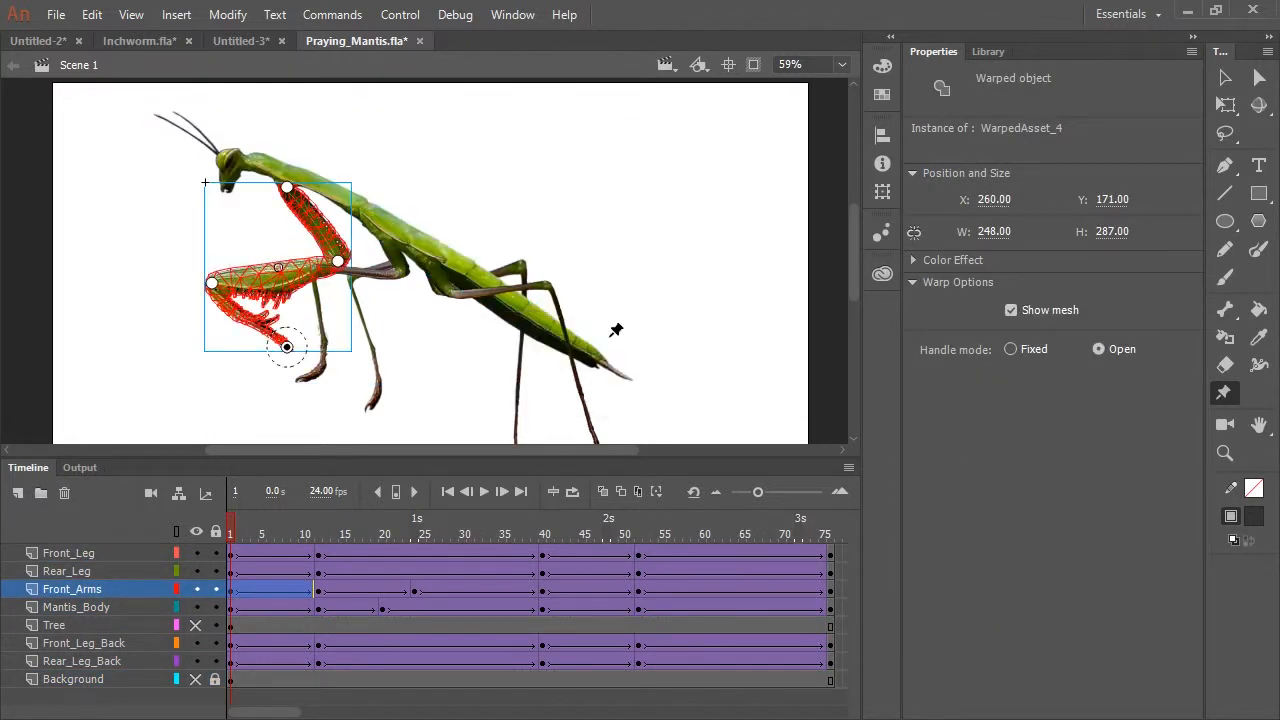
pyautogui.click(66, 571)
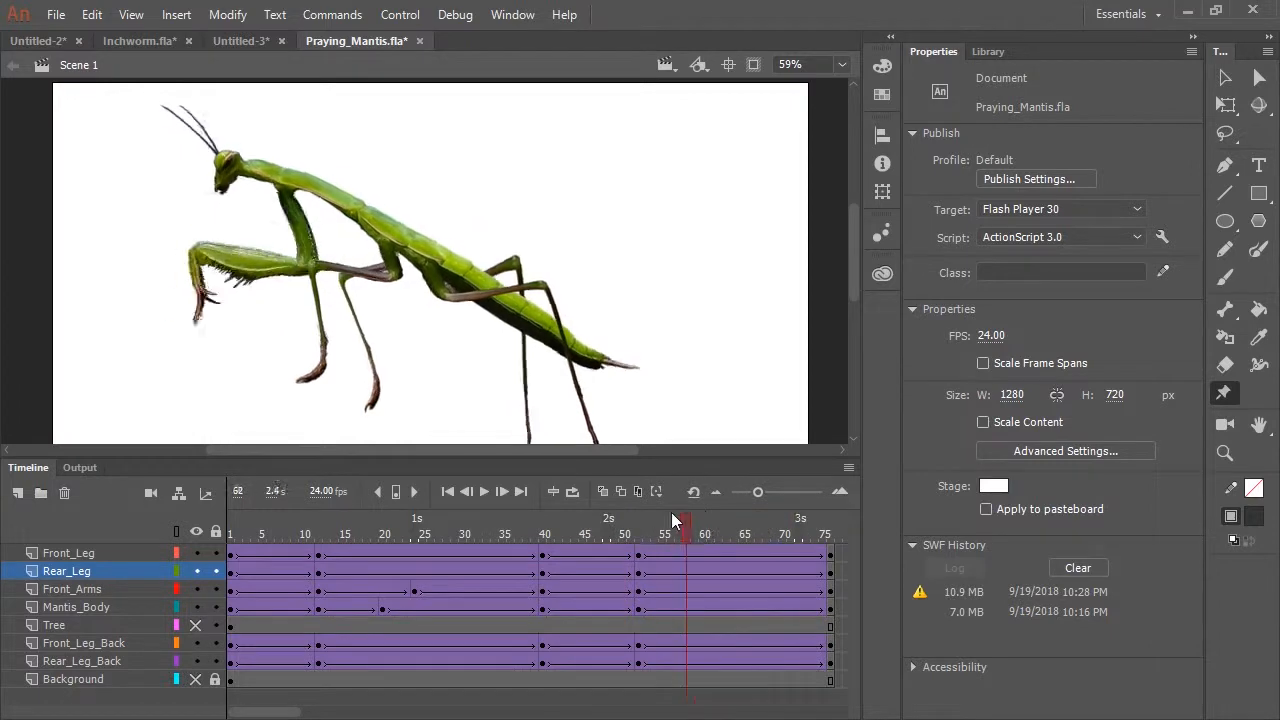
pyautogui.click(518, 525)
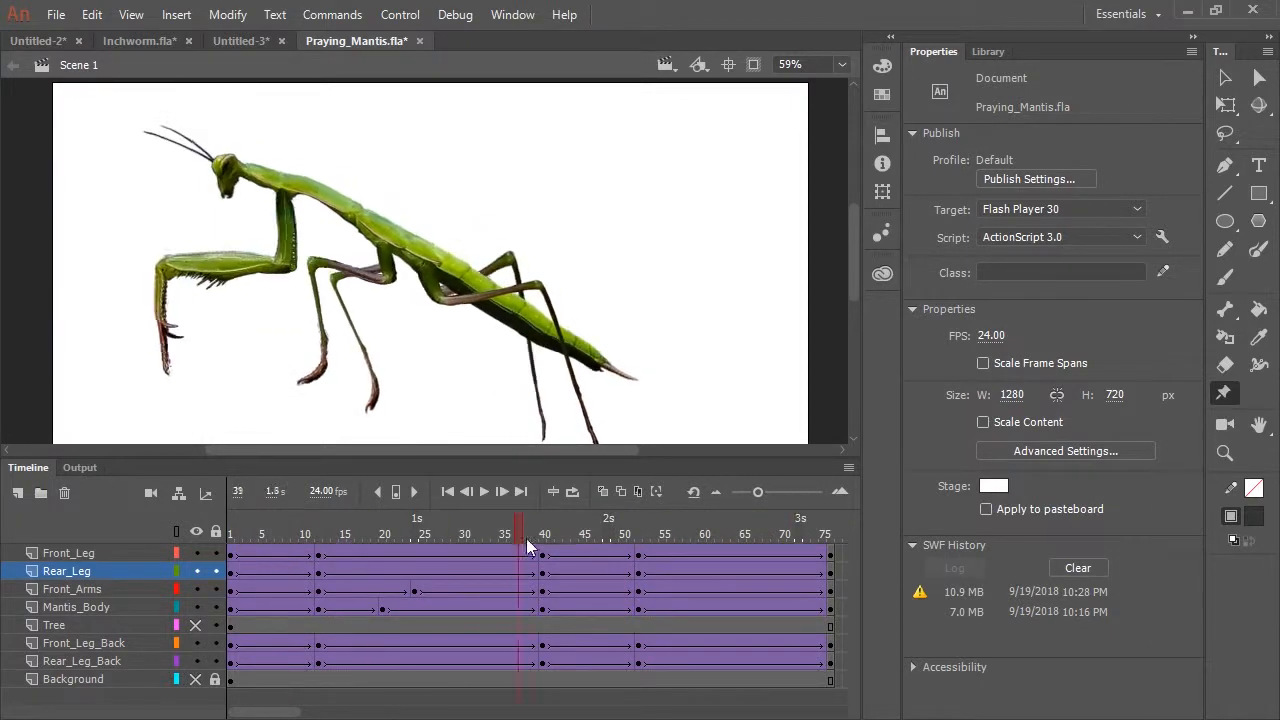